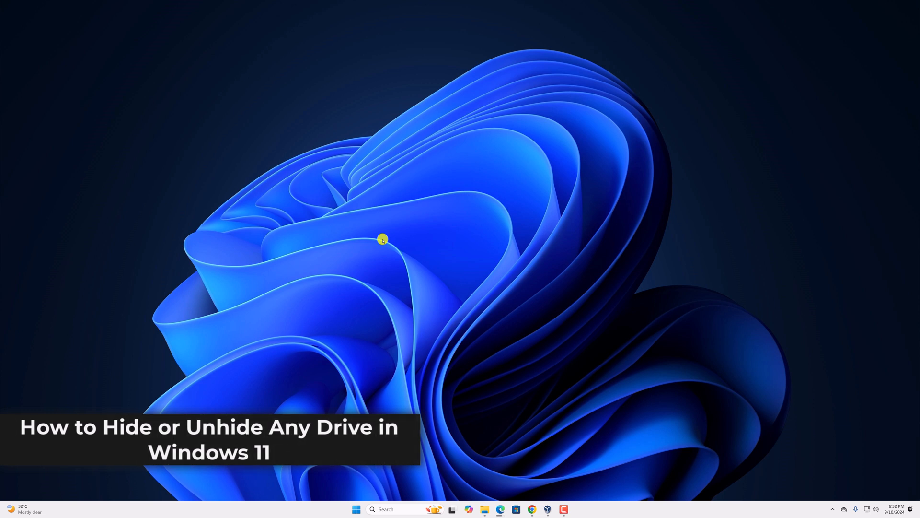
# Launch Disk Management from the Start button's quick link menu.
pyautogui.click(452, 508)
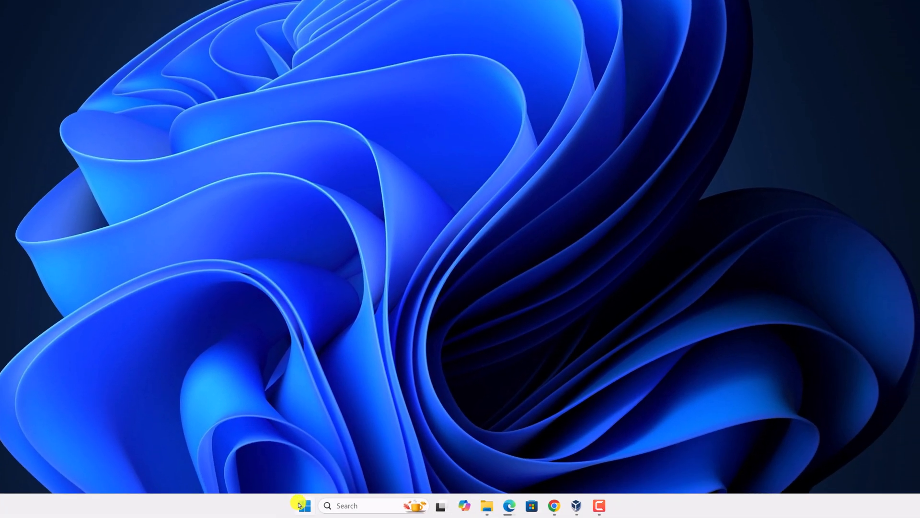
pyautogui.rightClick(303, 505)
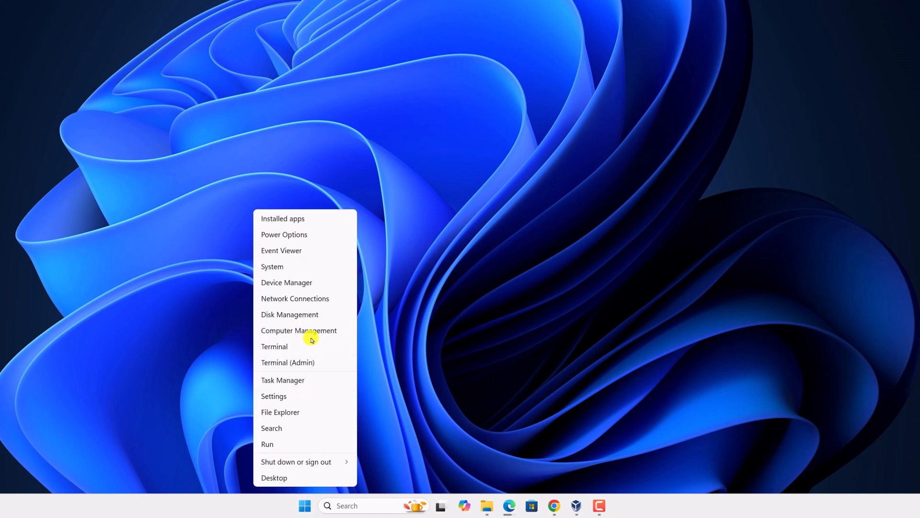
pyautogui.click(289, 314)
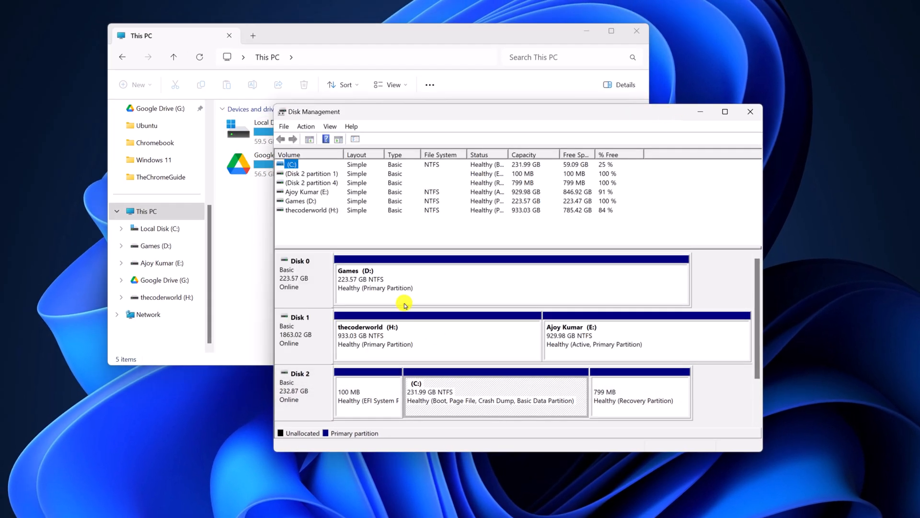
# Remove the drive letter from the Games (D:) partition and confirm the warning.
pyautogui.click(511, 279)
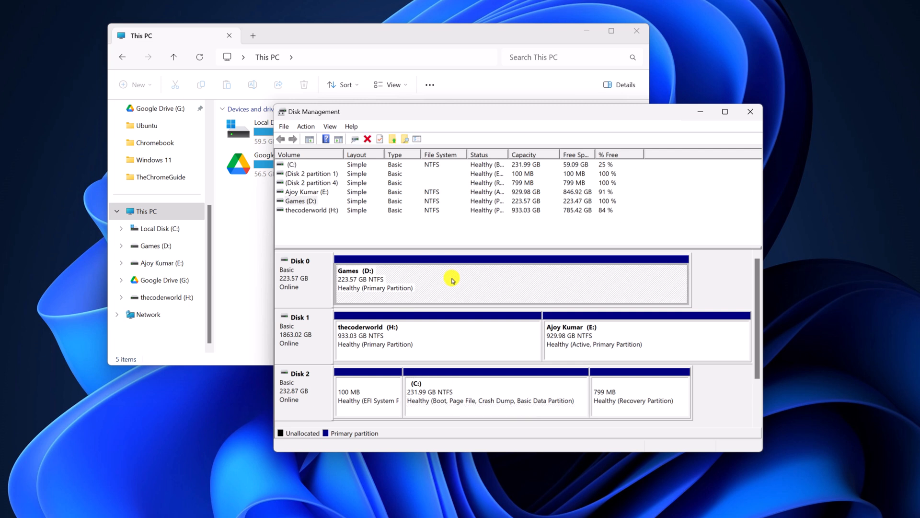
pyautogui.rightClick(451, 279)
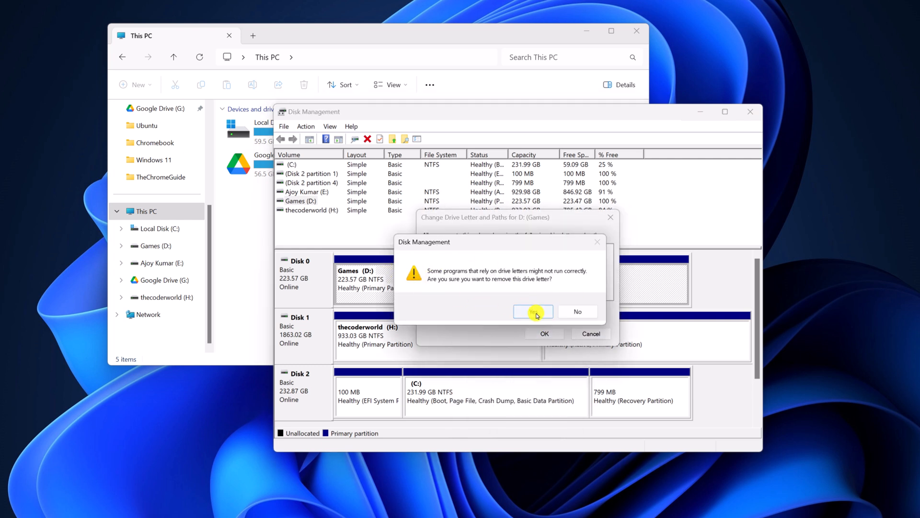
pyautogui.click(532, 311)
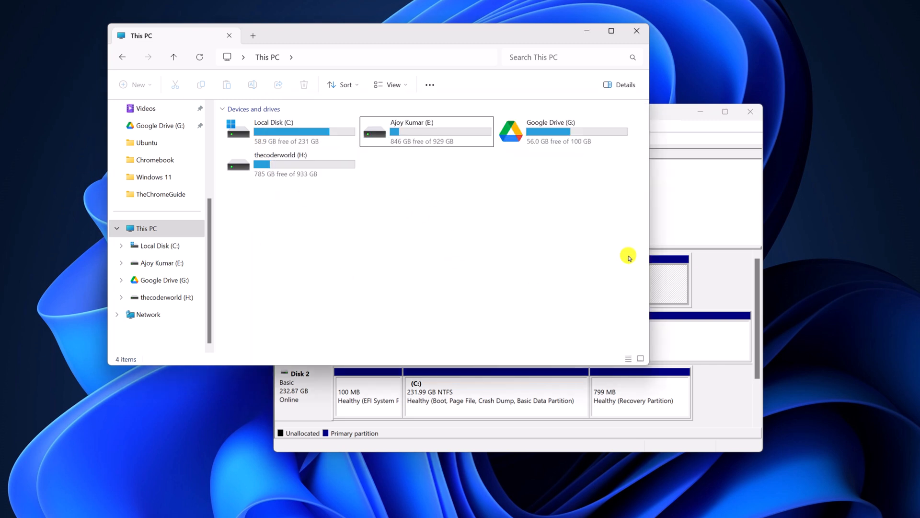
pyautogui.moveTo(538, 194)
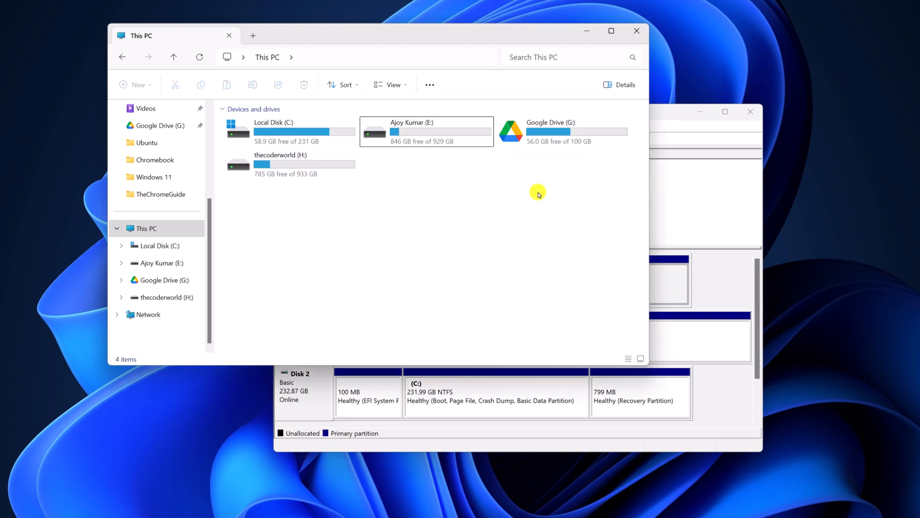
pyautogui.moveTo(533, 193)
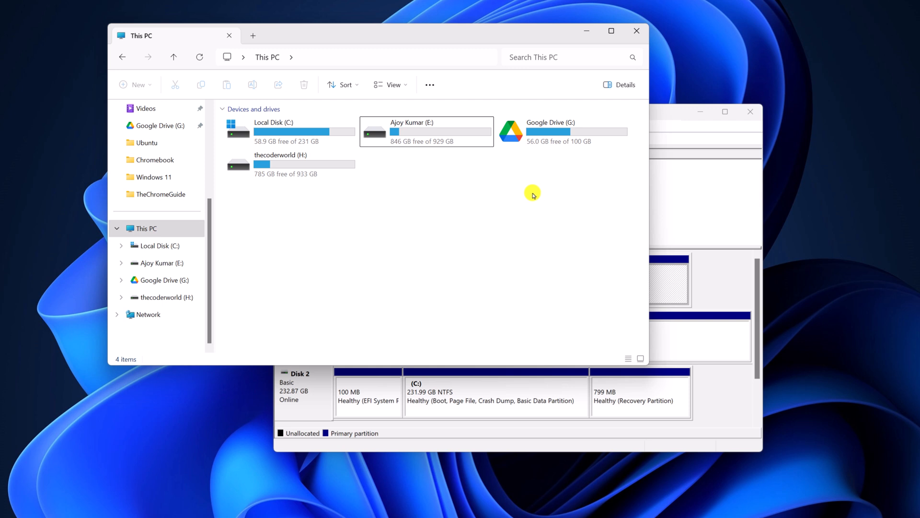
pyautogui.moveTo(693, 213)
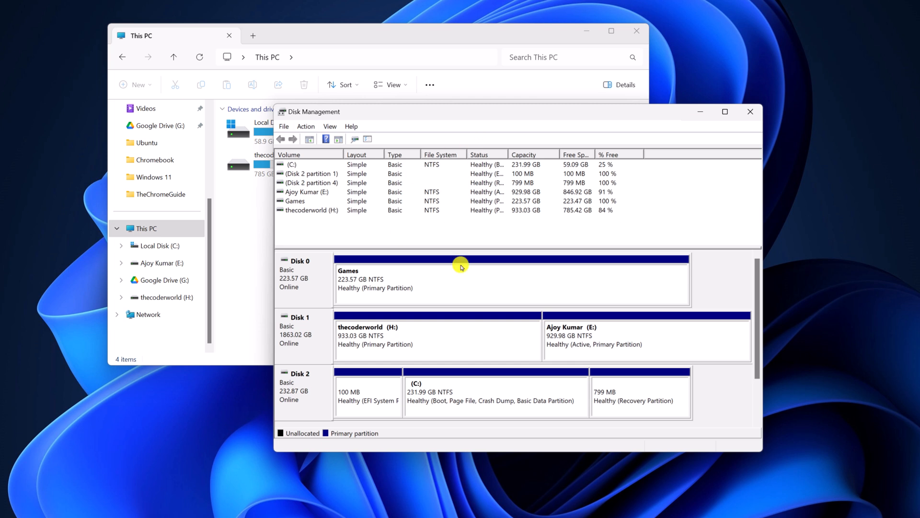
pyautogui.moveTo(424, 285)
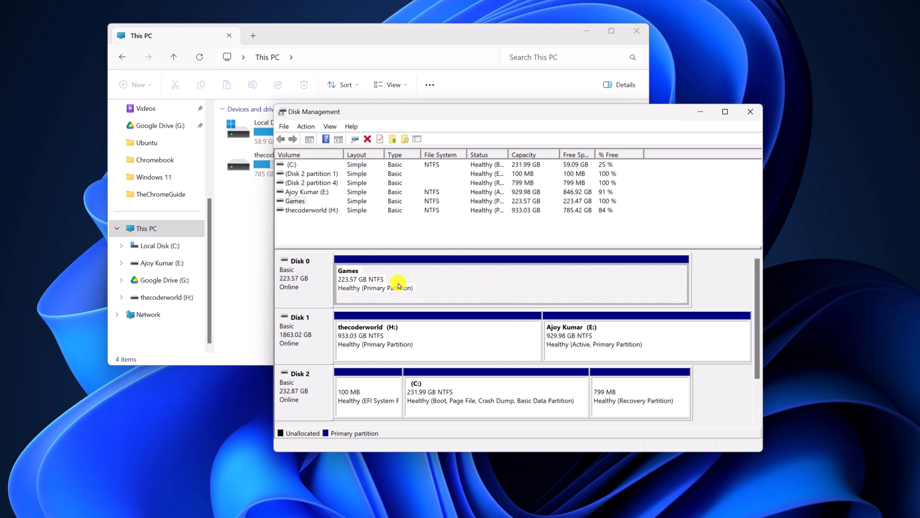
# Assign drive letter D back to the Games partition.
pyautogui.rightClick(398, 283)
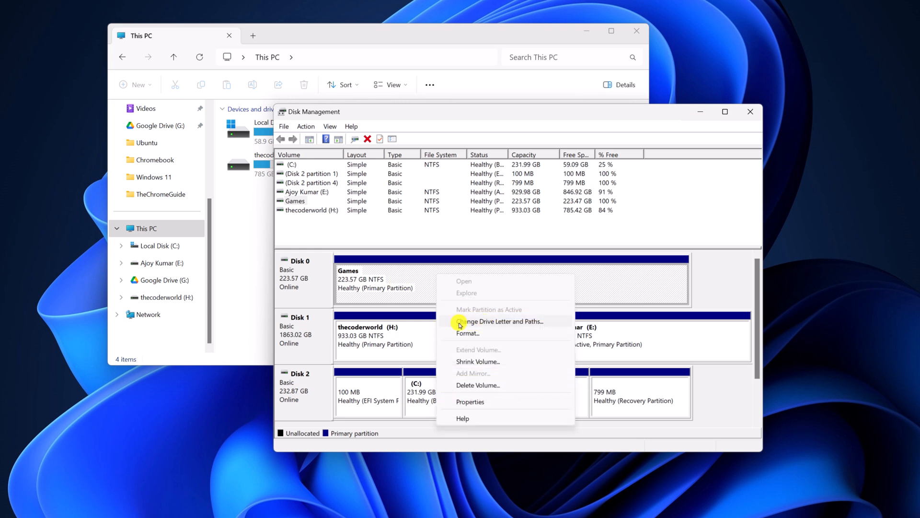
pyautogui.click(502, 321)
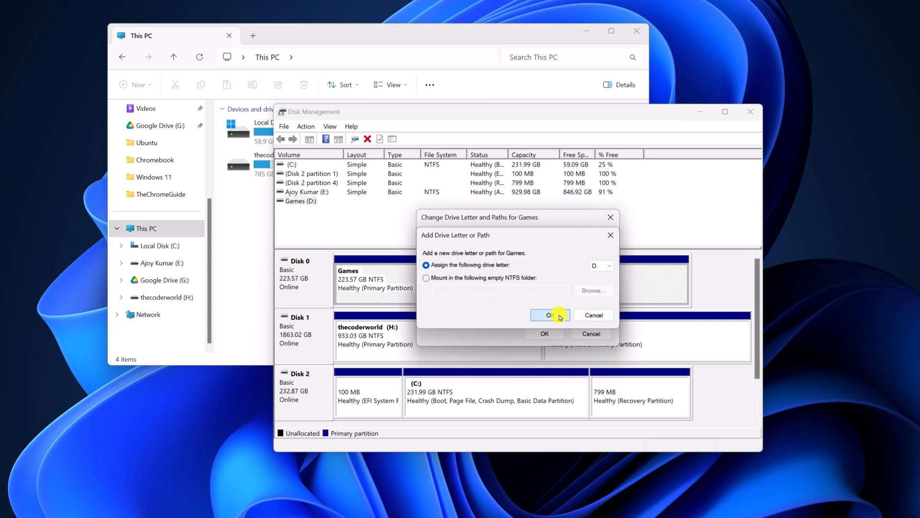
pyautogui.click(548, 315)
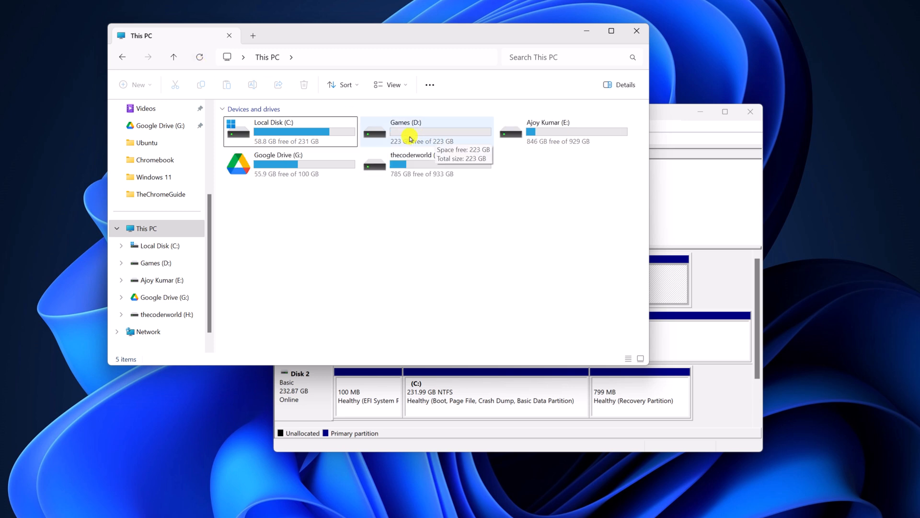
pyautogui.moveTo(475, 194)
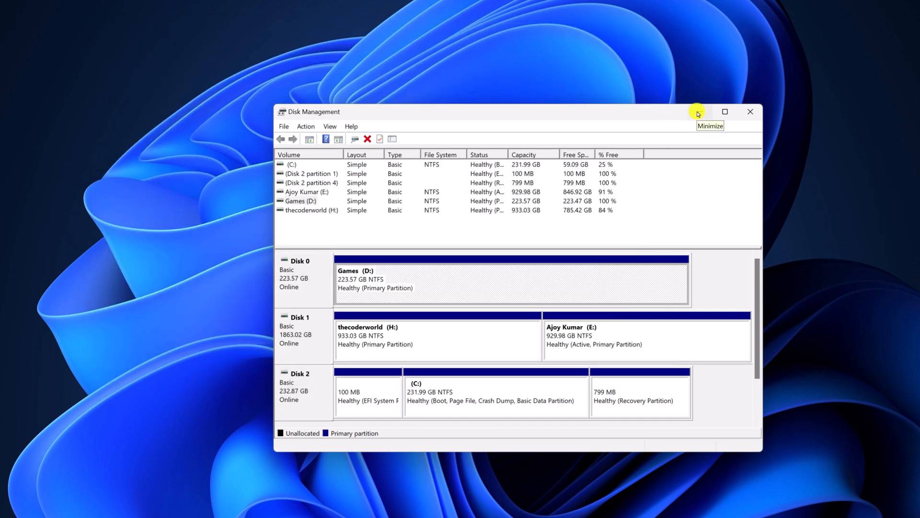
# Minimize Disk Management to leave the desktop showing.
pyautogui.click(697, 112)
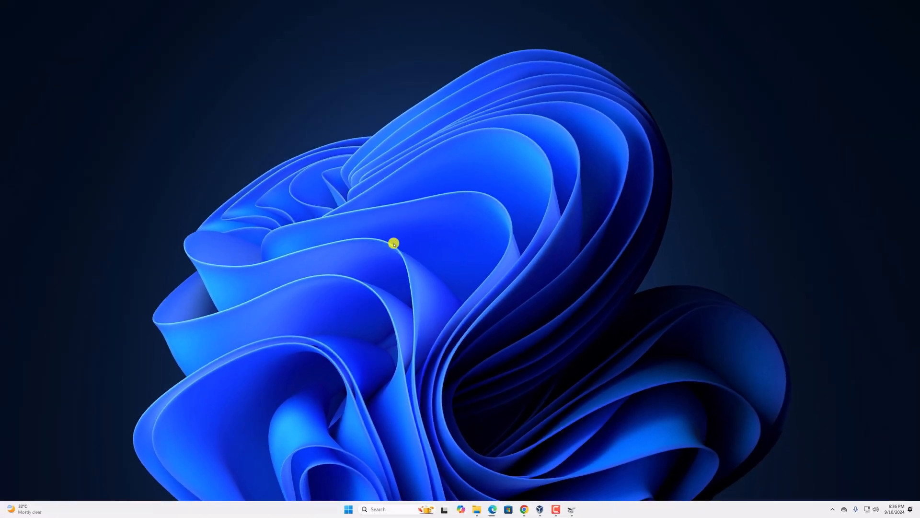